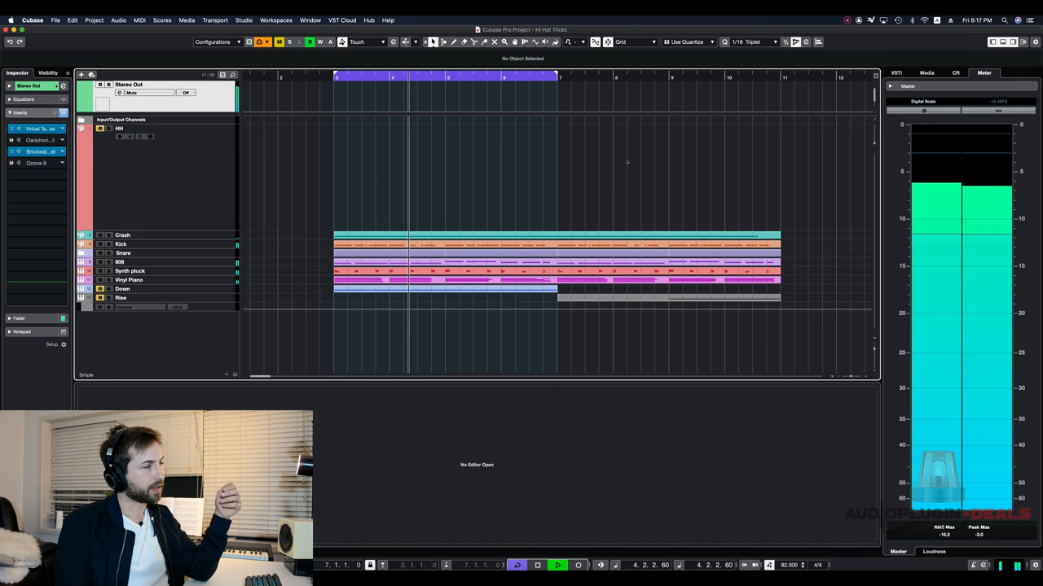
# Draw a continuous row of 16th-note hi-hat hits across the HH part with the Draw tool.
pyautogui.click(447, 79)
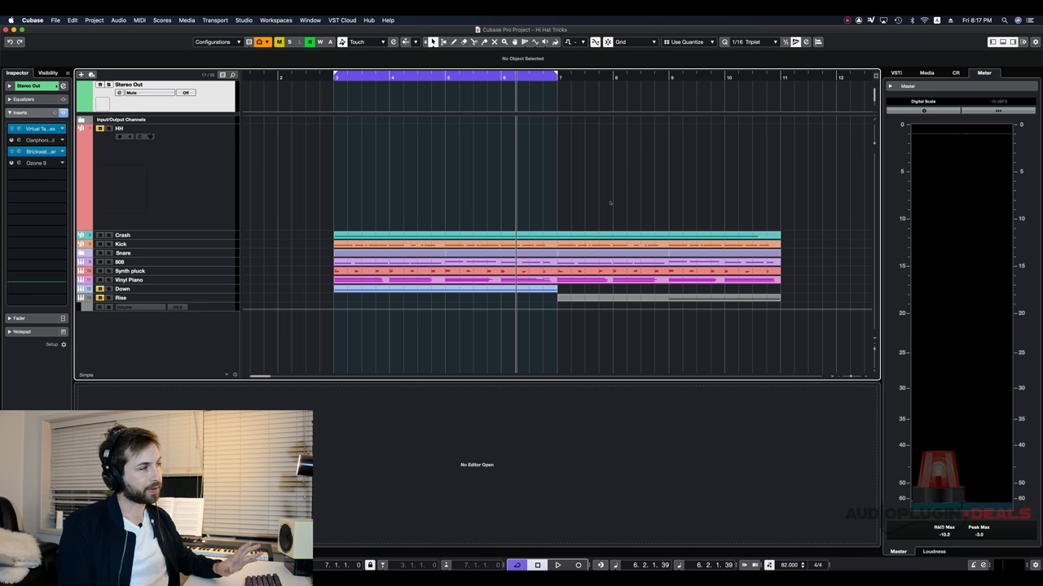
pyautogui.doubleClick(443, 176)
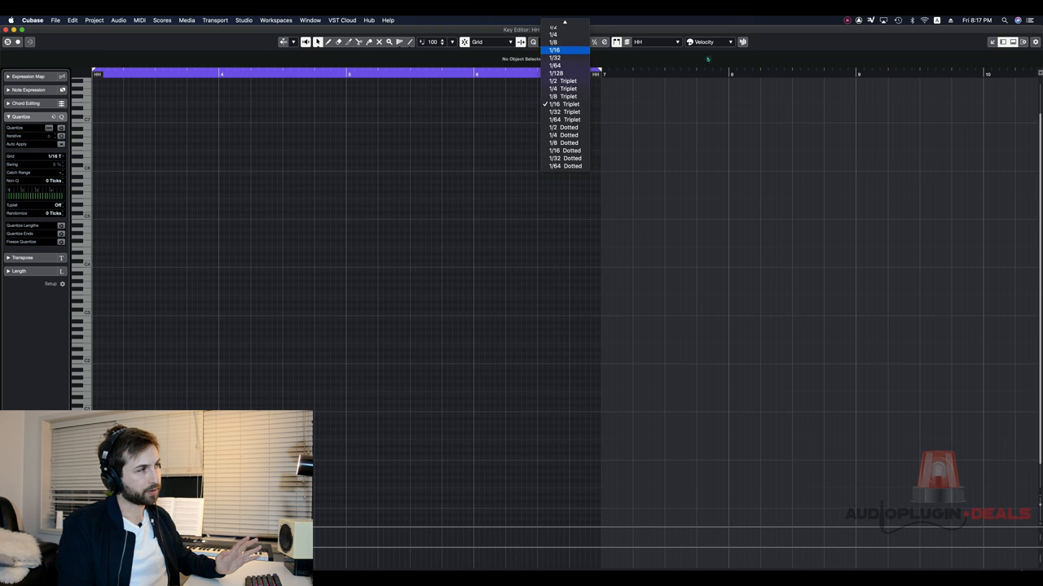
pyautogui.click(554, 49)
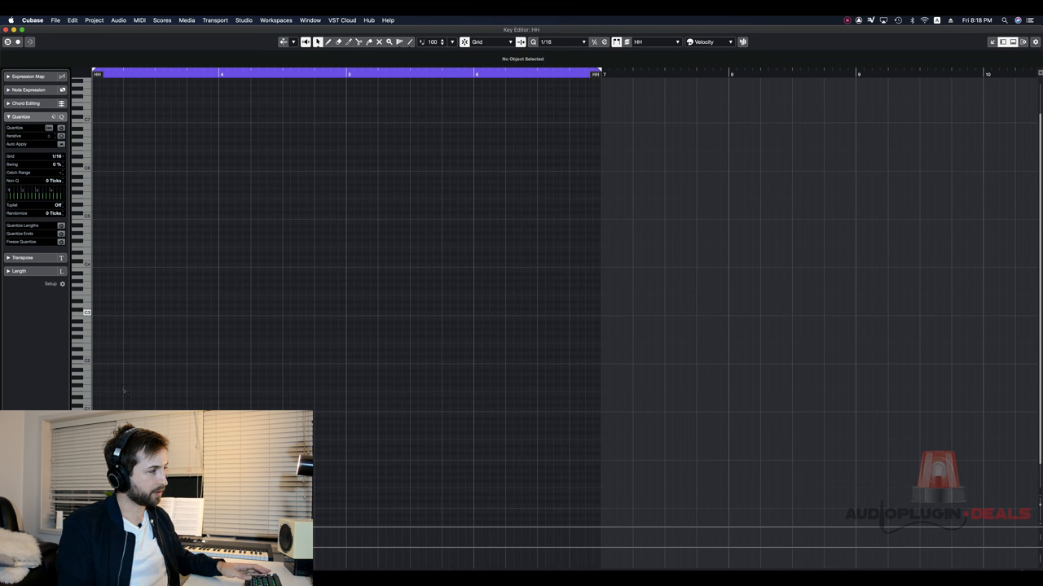
pyautogui.click(91, 313)
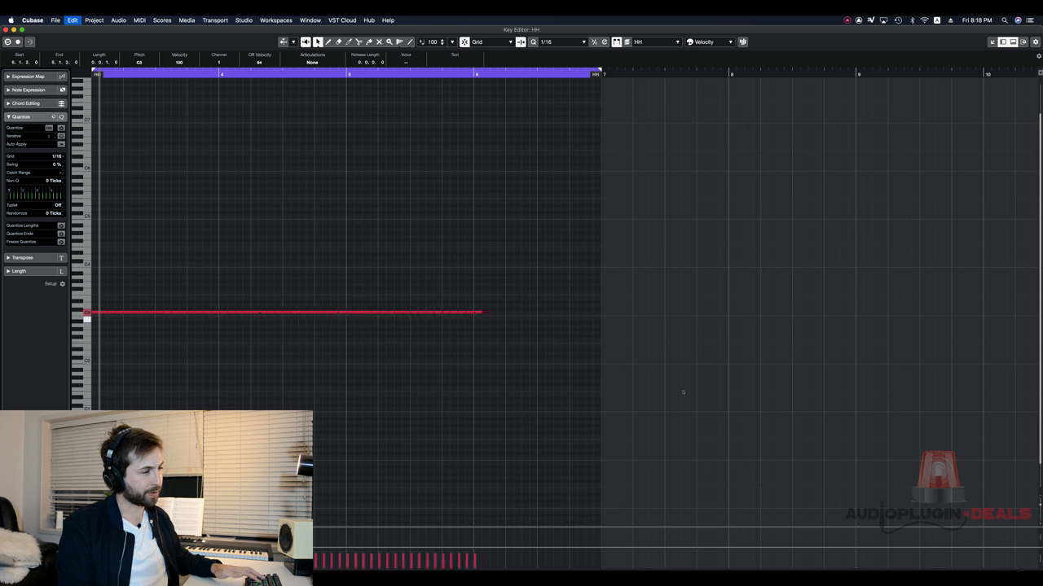
pyautogui.moveTo(481, 313); pyautogui.dragTo(594, 313)
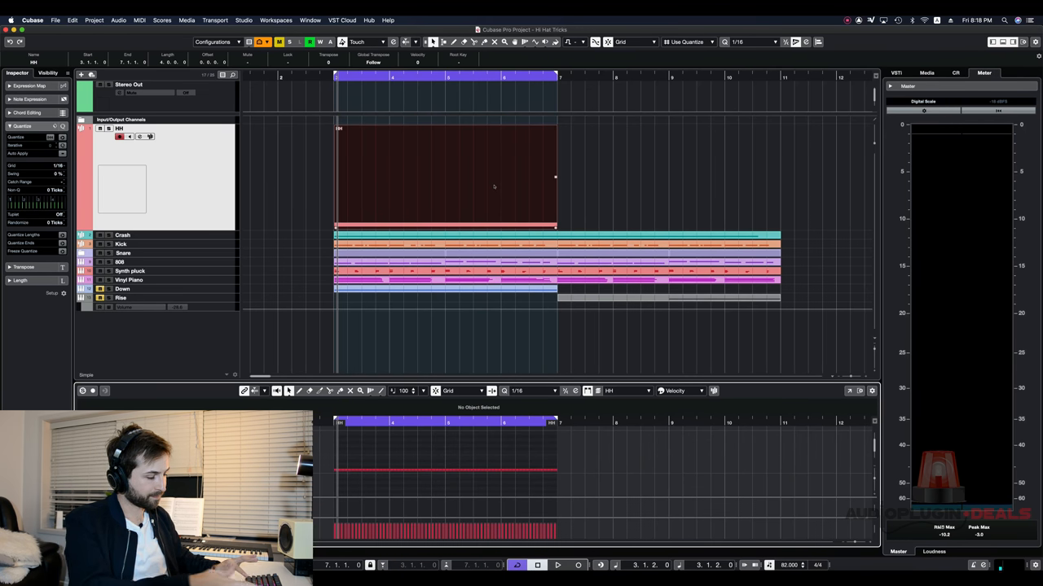
# Reopen the hi-hat part in the separate Key Editor window for 32nd-note editing.
pyautogui.click(557, 564)
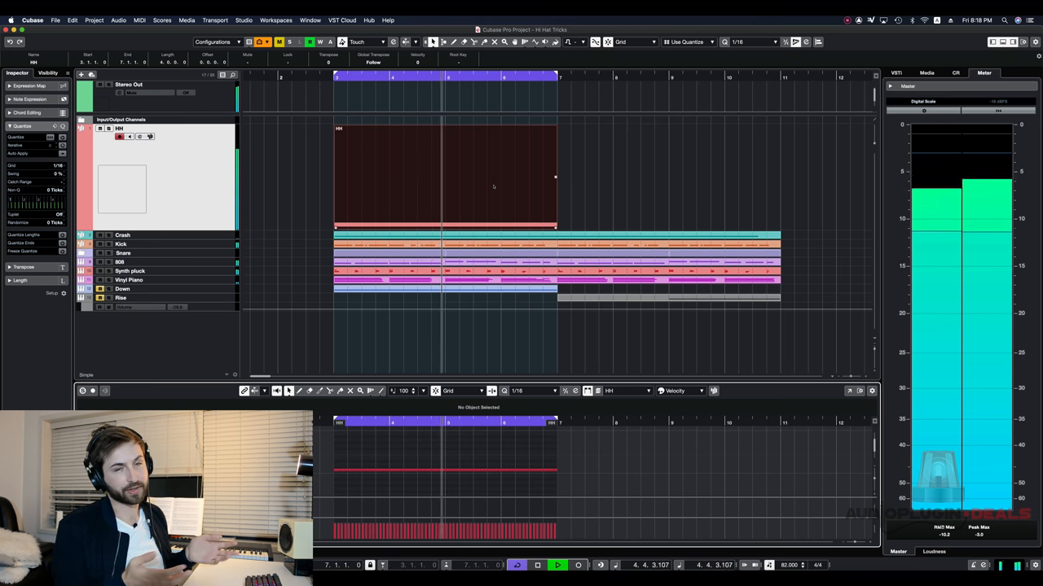
pyautogui.click(557, 564)
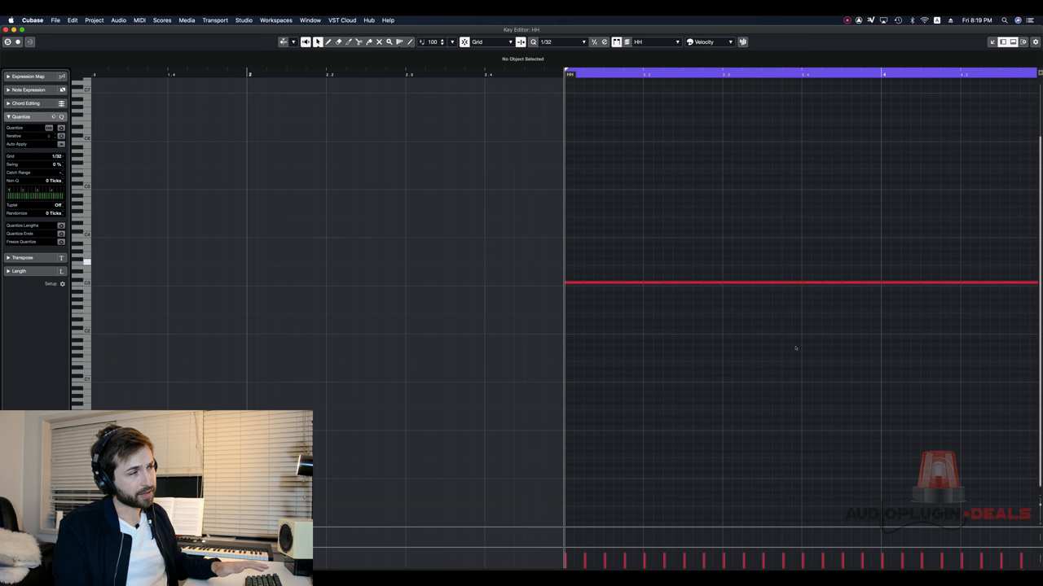
# Insert an extra 32nd-note reload hit between the steady 16th-note hi-hat hits.
pyautogui.click(713, 284)
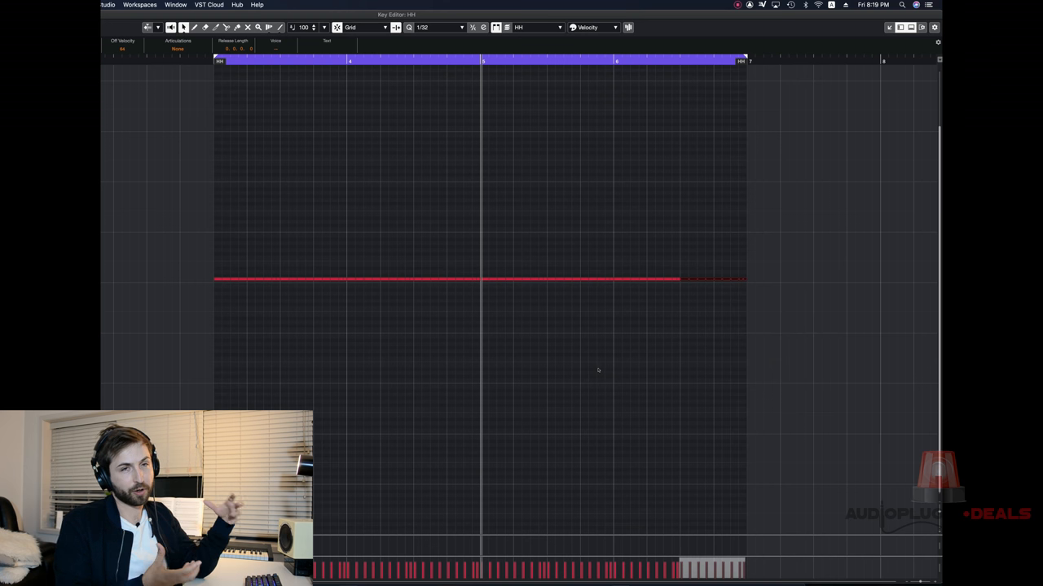
pyautogui.moveTo(602, 350)
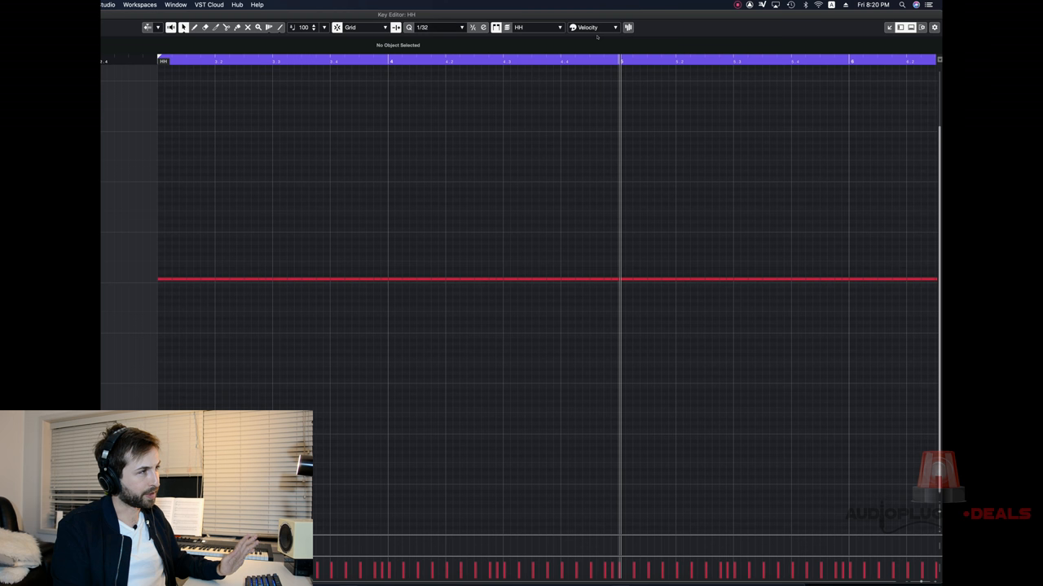
# Switch the grid to 1/64 and add a 64th-note hit into the roll gap.
pyautogui.click(436, 26)
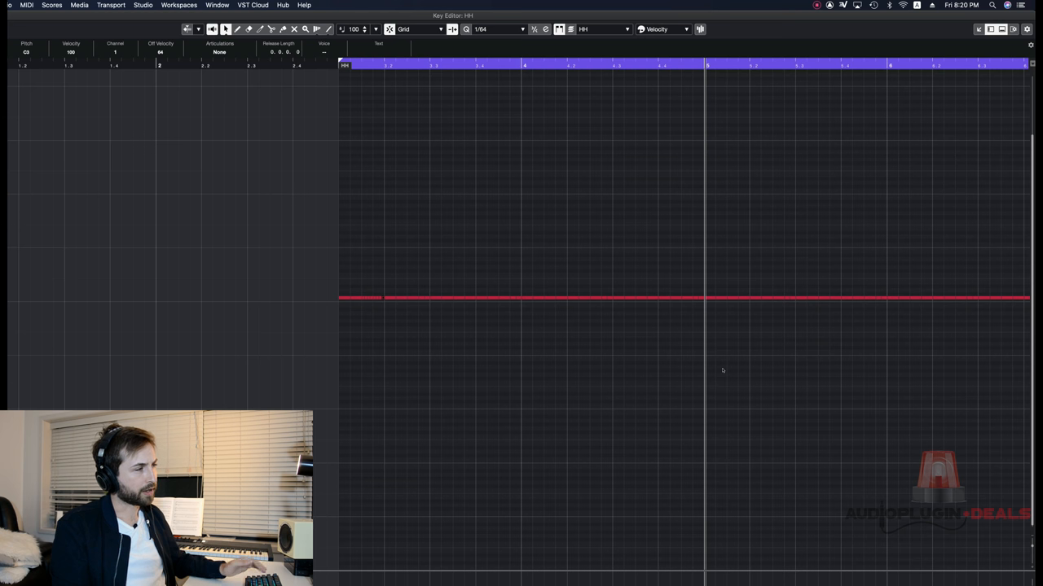
pyautogui.moveTo(716, 373)
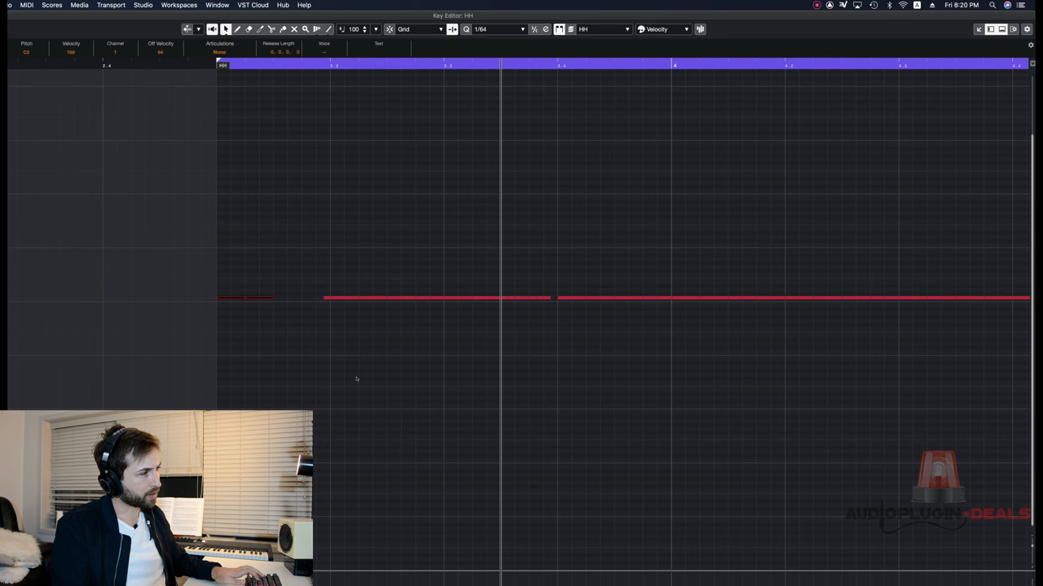
pyautogui.click(538, 297)
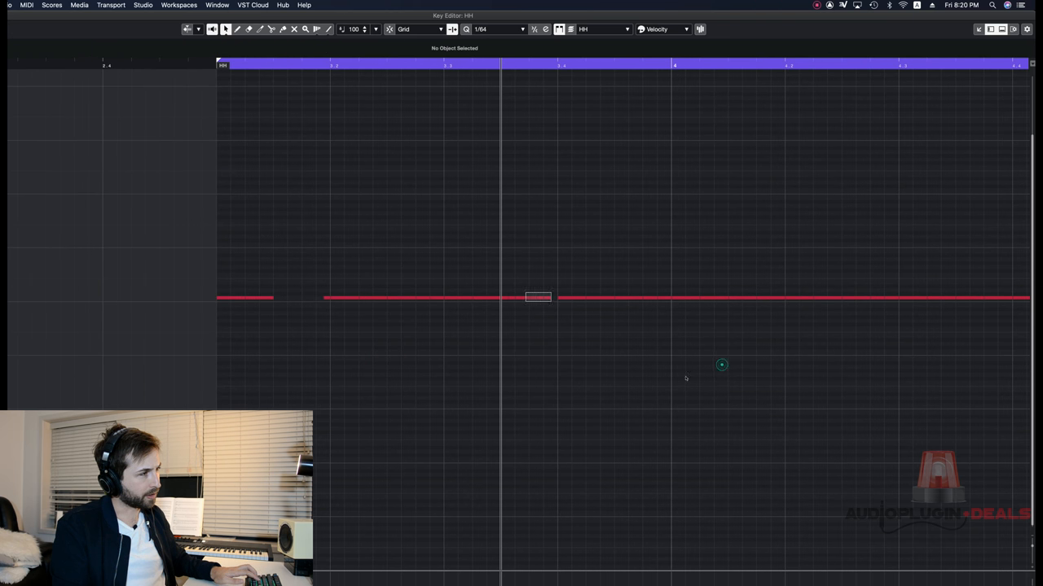
pyautogui.click(538, 297)
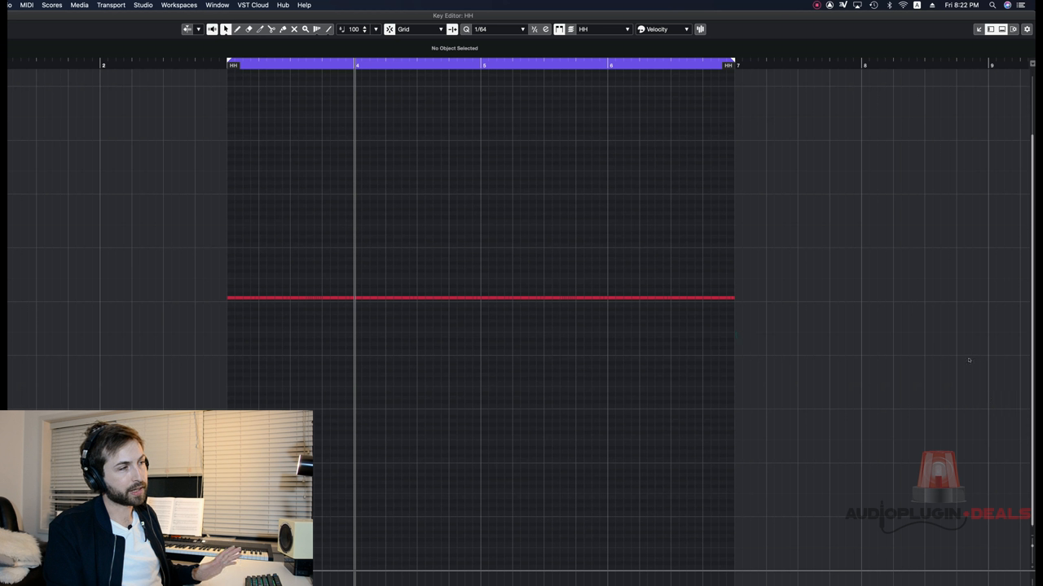
pyautogui.moveTo(961, 357)
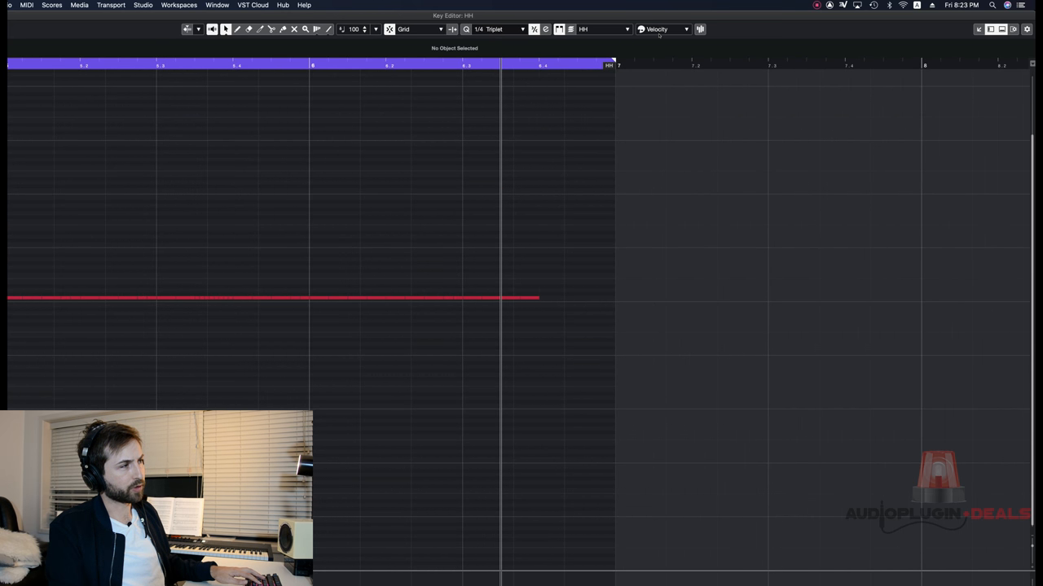
# Add a quarter-note triplet hi-hat hit after the existing line.
pyautogui.click(497, 30)
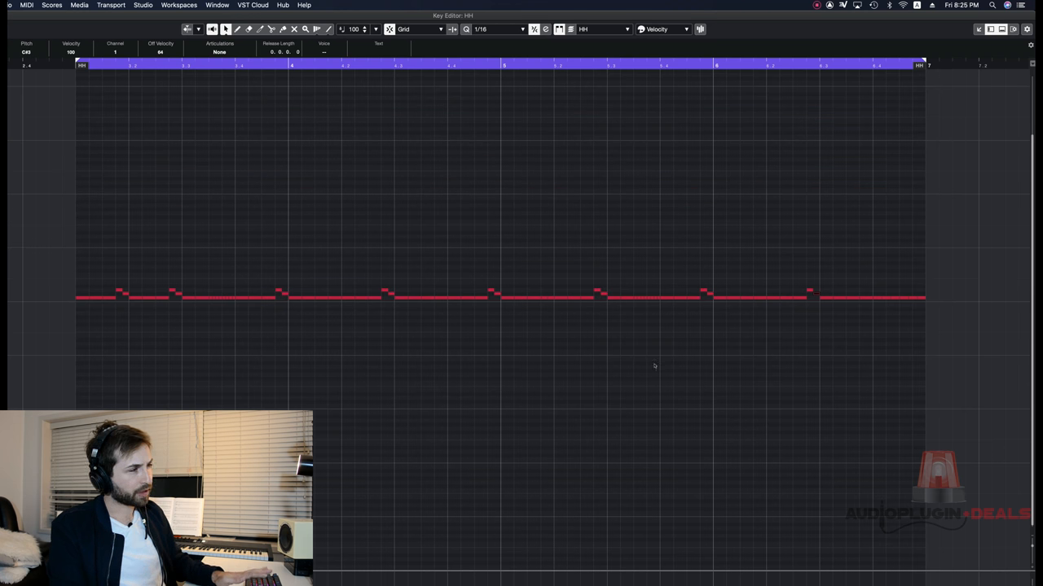
pyautogui.moveTo(710, 368)
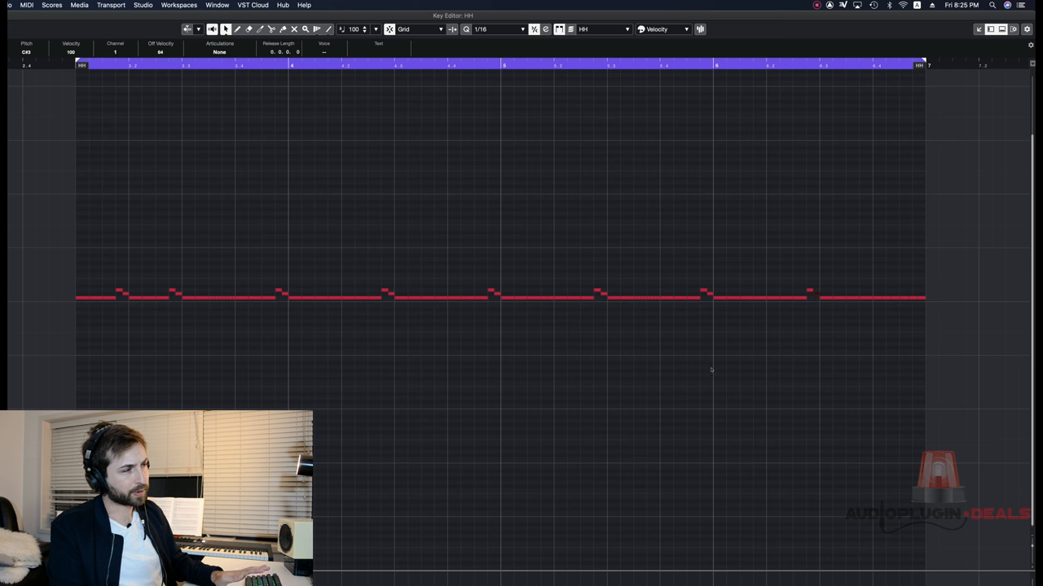
pyautogui.moveTo(587, 381)
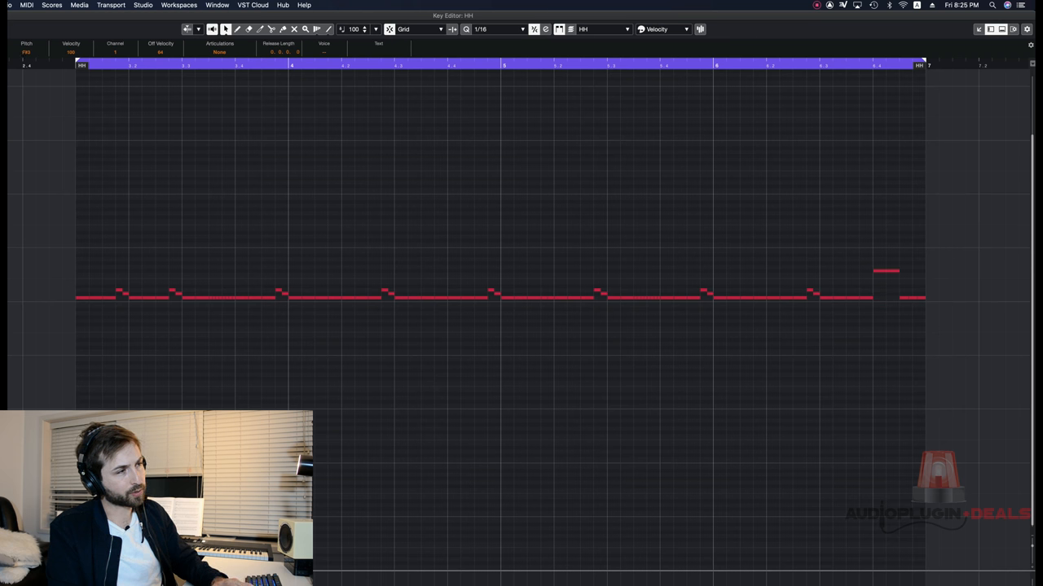
# Raise one hit near the end of the hi-hat line to a higher pitch.
pyautogui.click(912, 297)
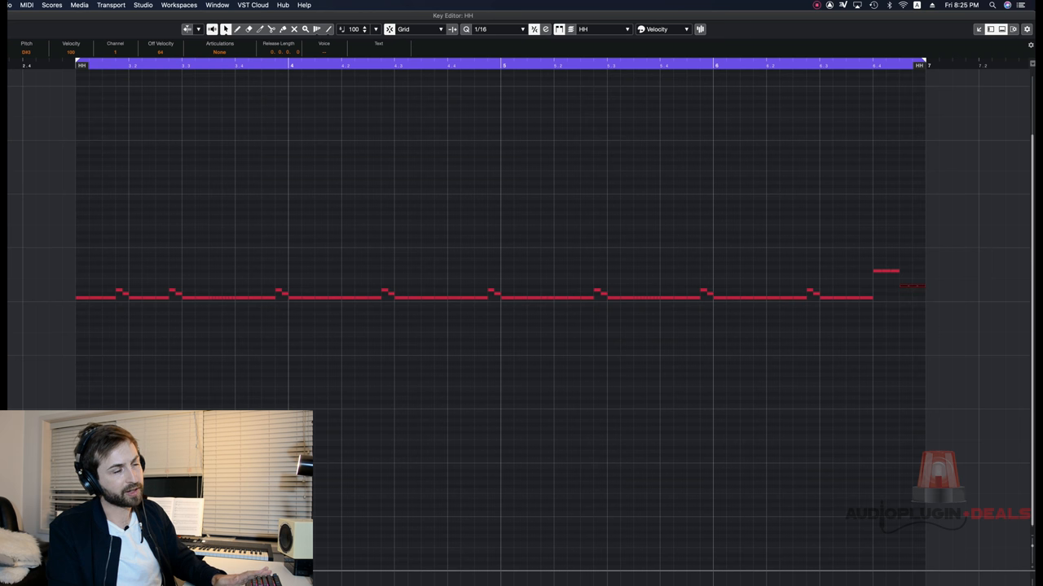